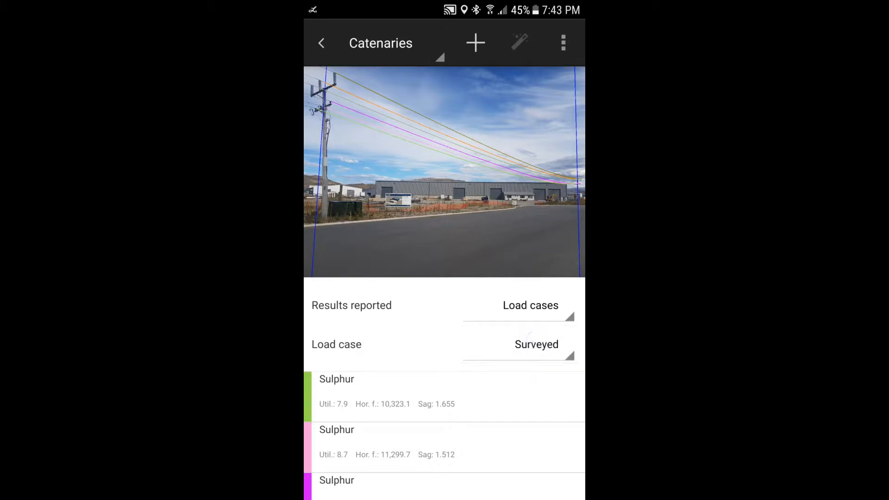
Switch the photo's Load case from Surveyed to 'High wind (example)'
left_click(536, 344)
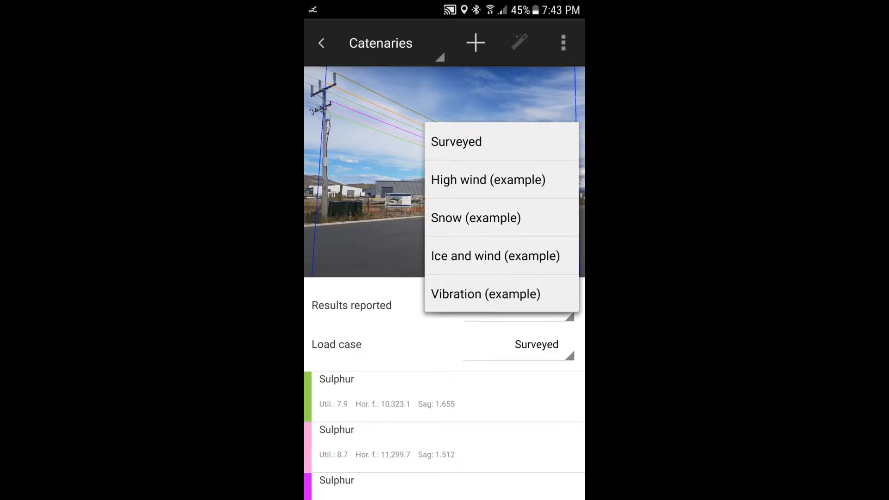
left_click(507, 179)
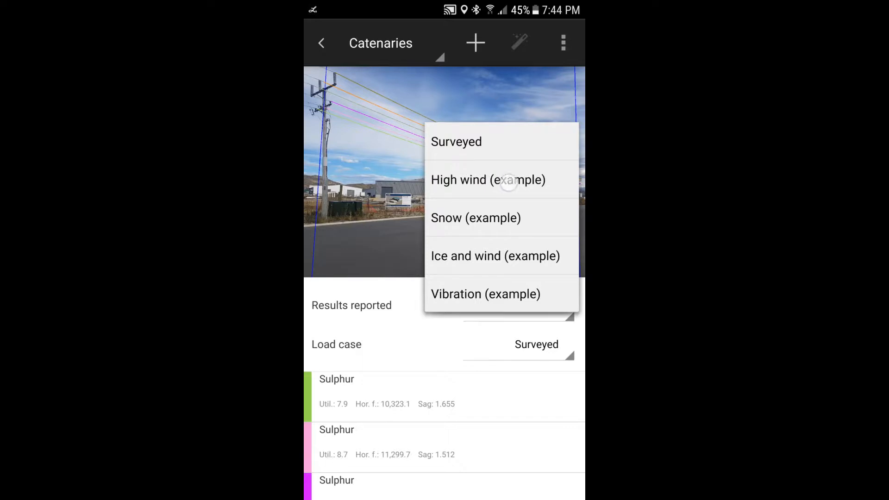
left_click(488, 179)
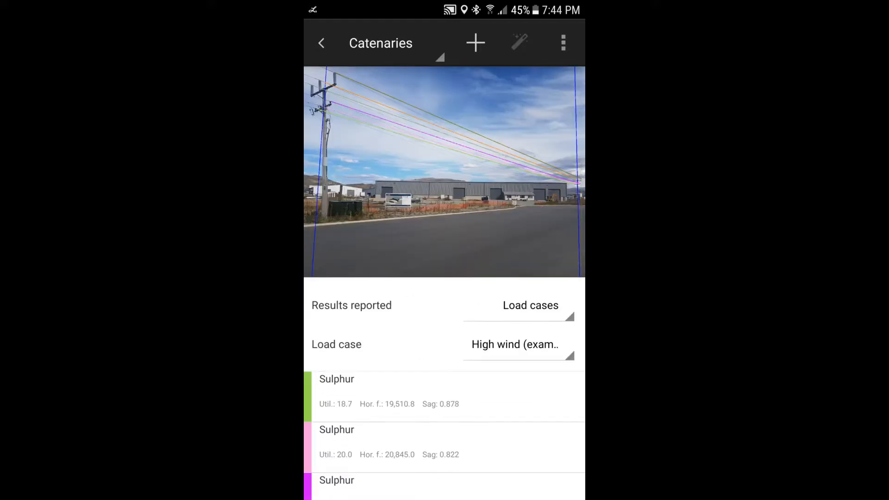
left_click(448, 162)
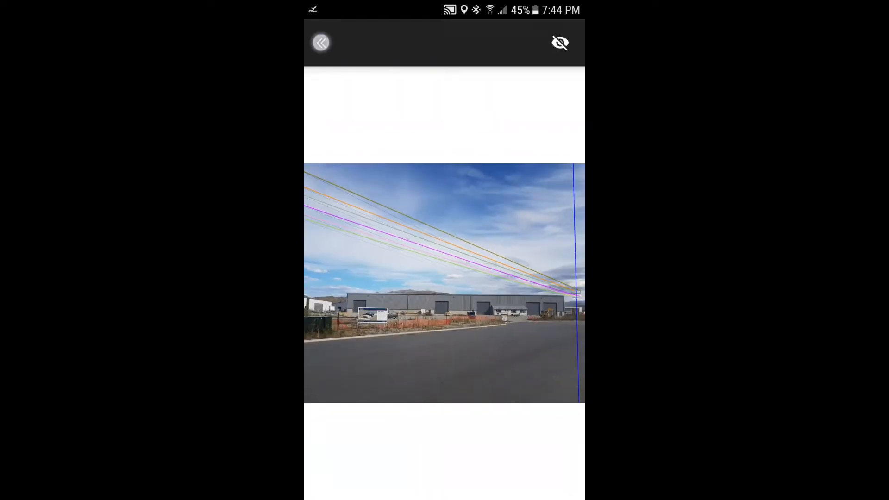
left_click(559, 43)
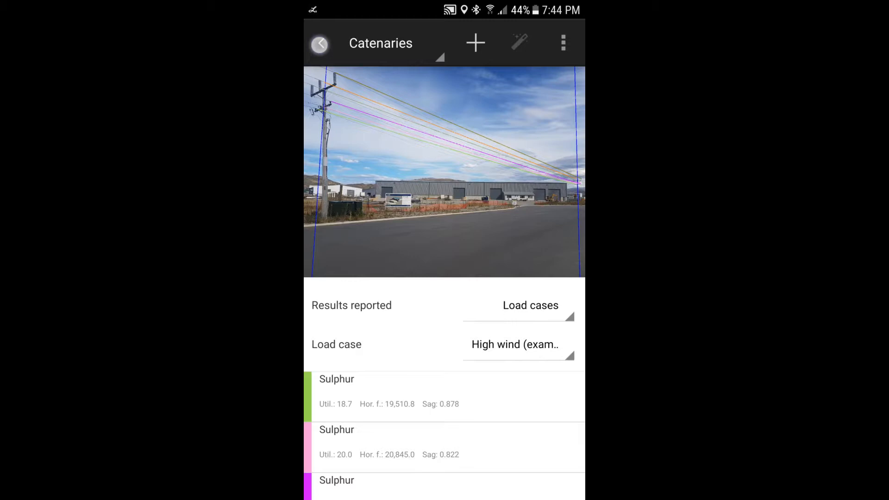
Return to Photos, then reach the Loadcase library through the overflow menu's Settings
left_click(319, 43)
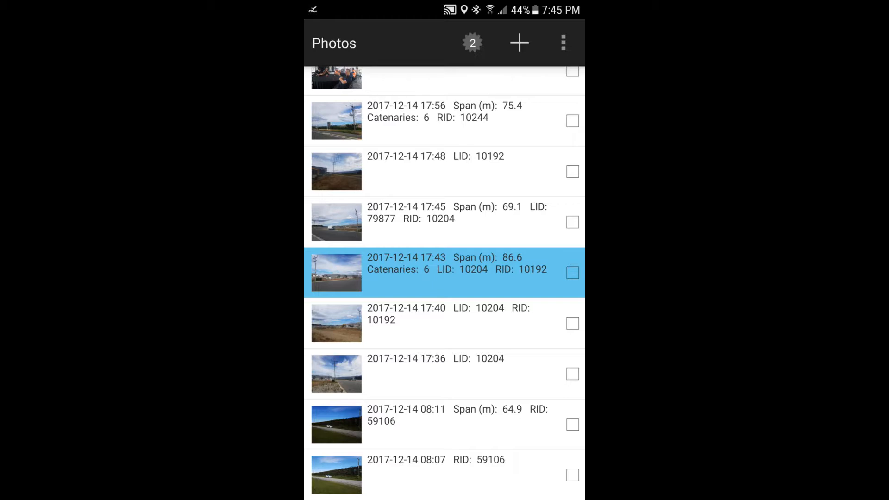
left_click(561, 43)
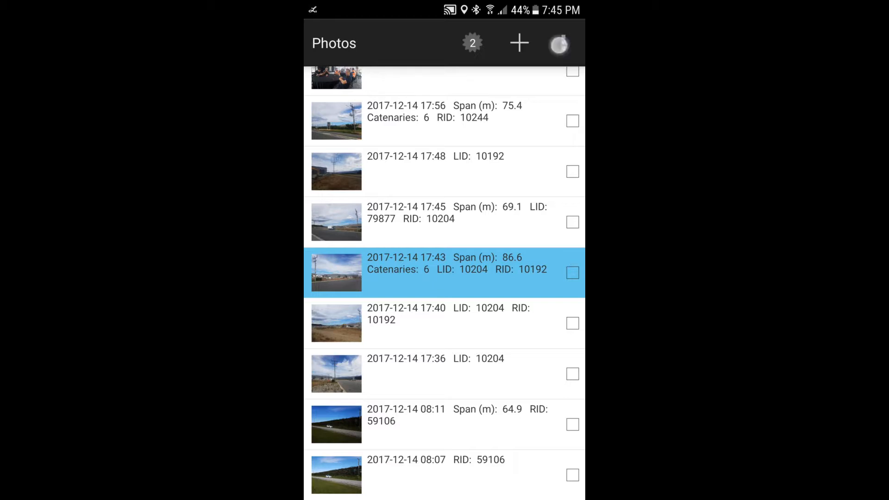
left_click(558, 44)
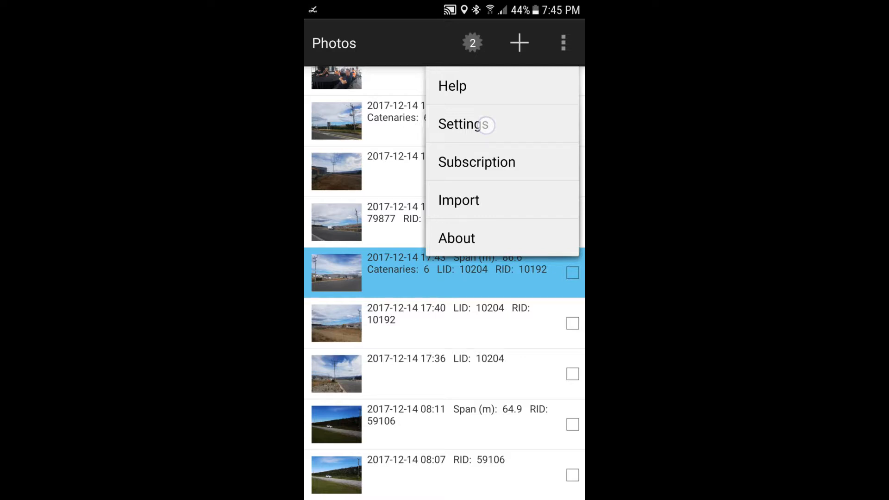
left_click(460, 124)
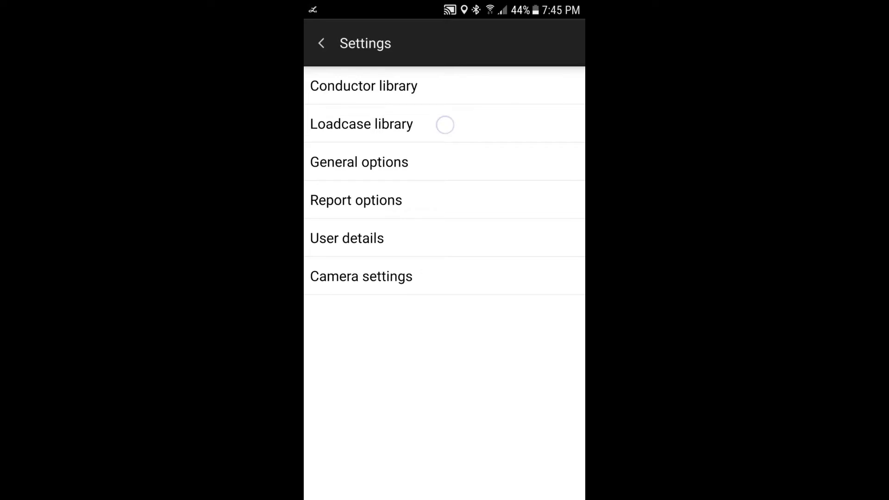
left_click(361, 124)
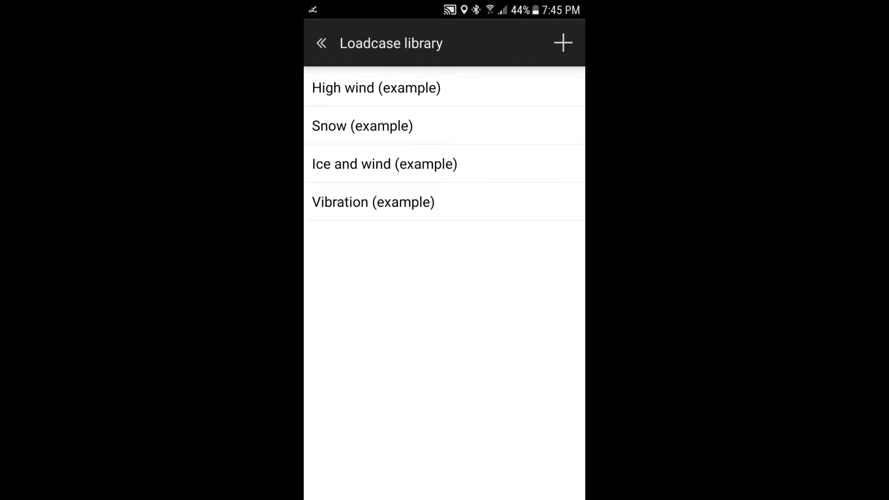
View the High wind (example) parameters and read the help explaining each parameter
left_click(376, 87)
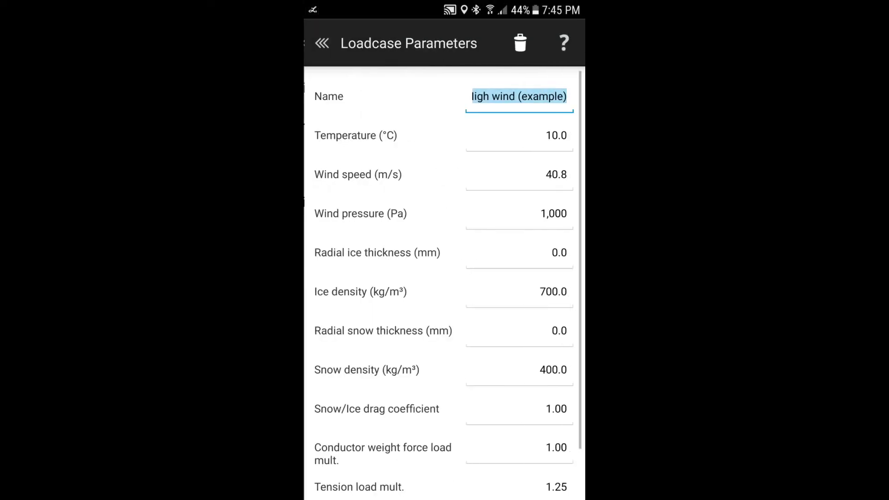
left_click(518, 97)
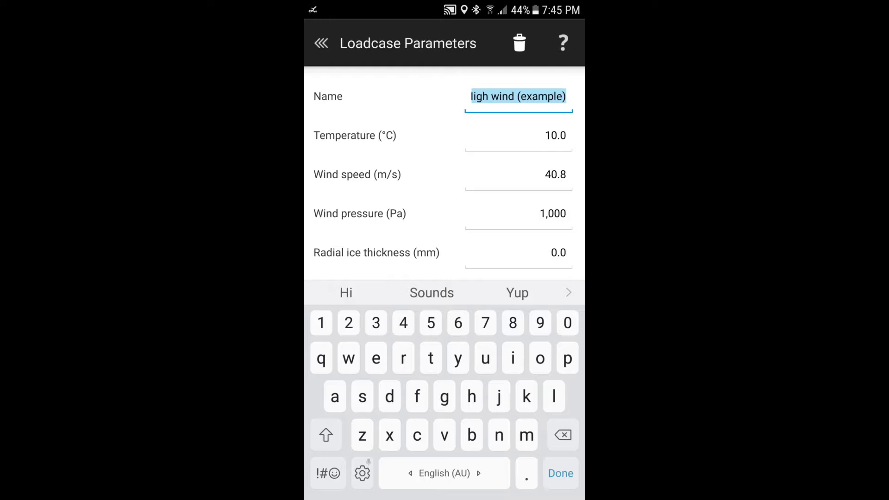
left_click(562, 43)
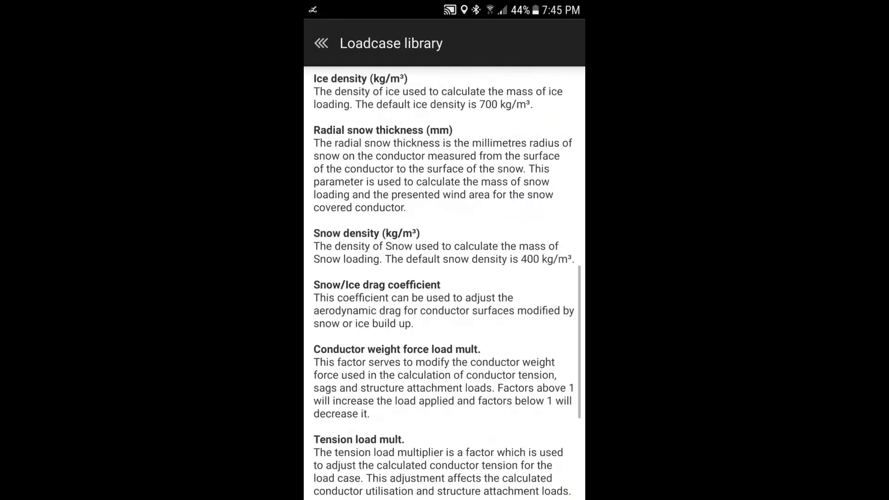
scroll("up", 3)
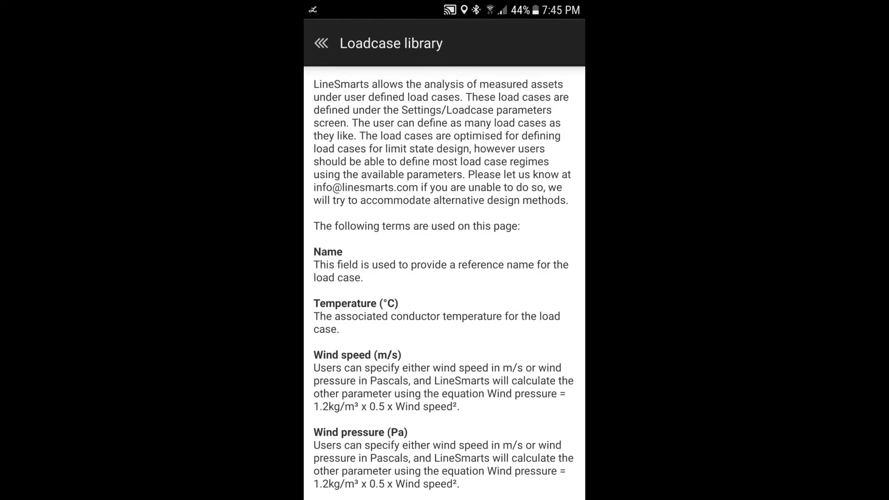
Return through Loadcase Parameters to the library without changing the example
left_click(321, 44)
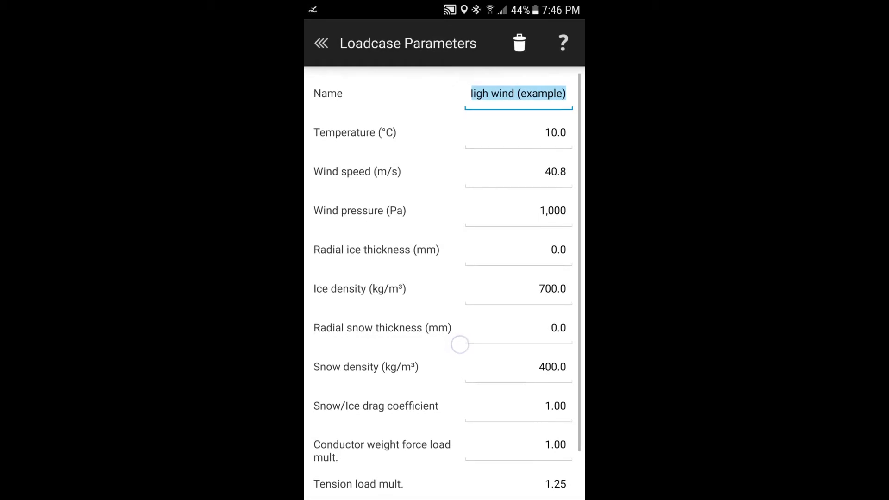
scroll("up", 3)
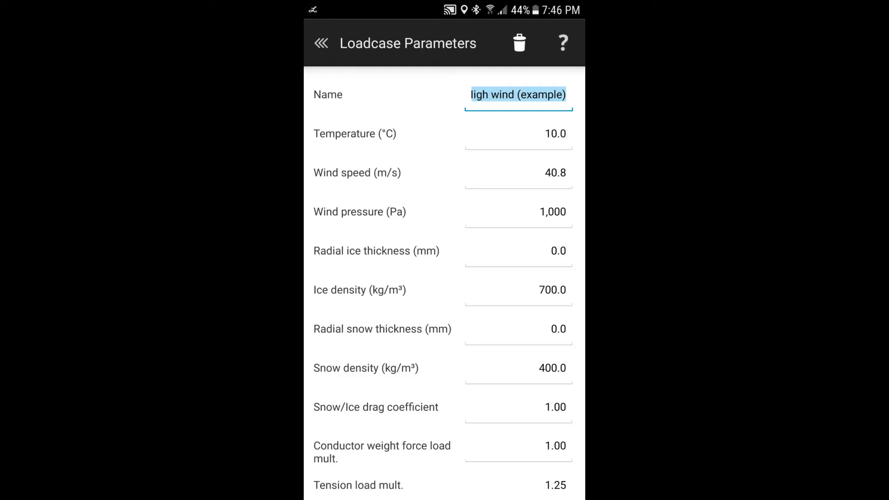
left_click(319, 43)
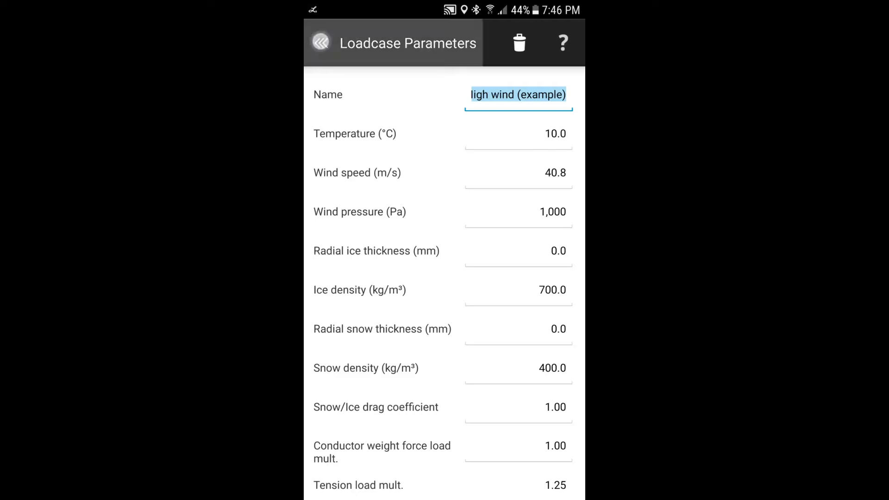
left_click(319, 42)
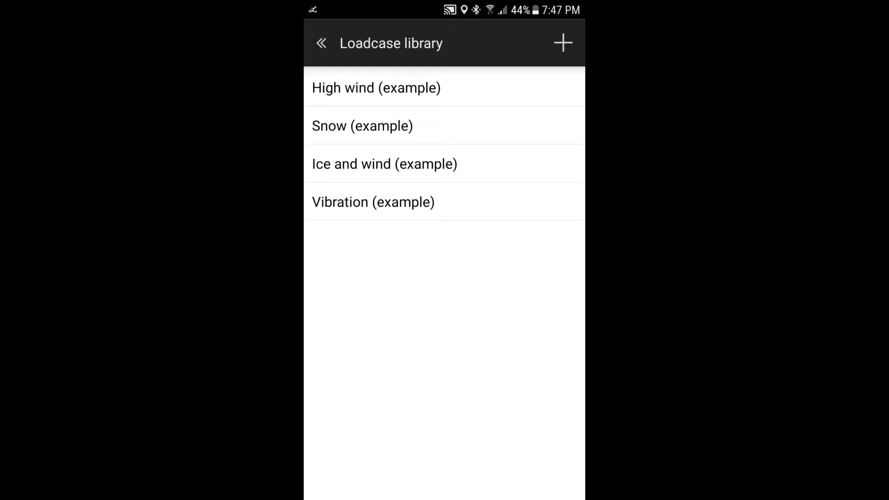
Create a 'High temp' load case at 50 °C and clear its wind speed, triggering an error
left_click(563, 43)
type("Hi")
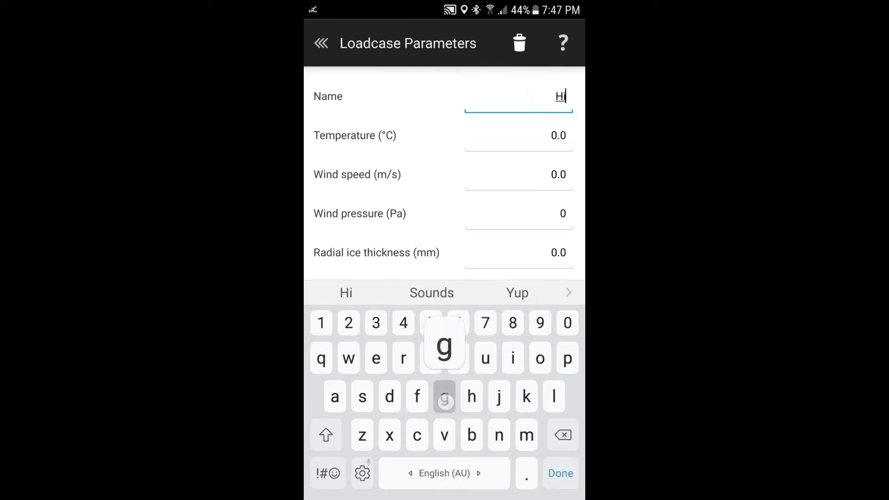
type("gh te")
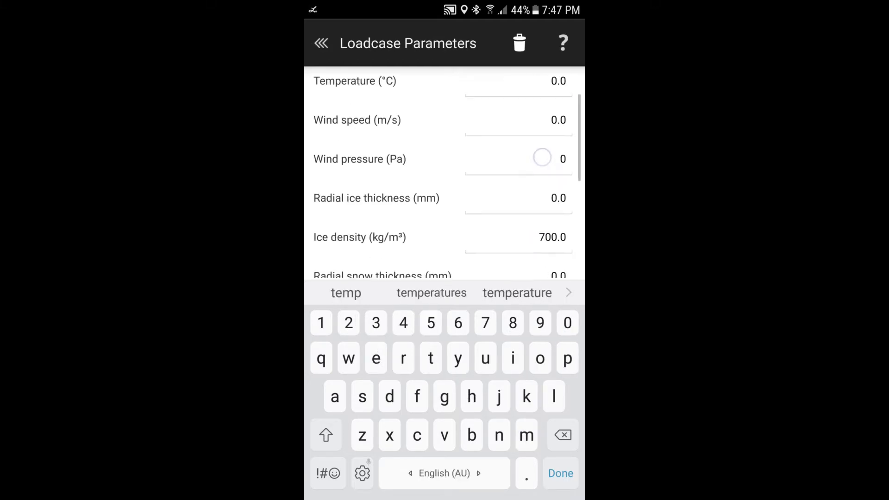
scroll("up", 3)
type("5")
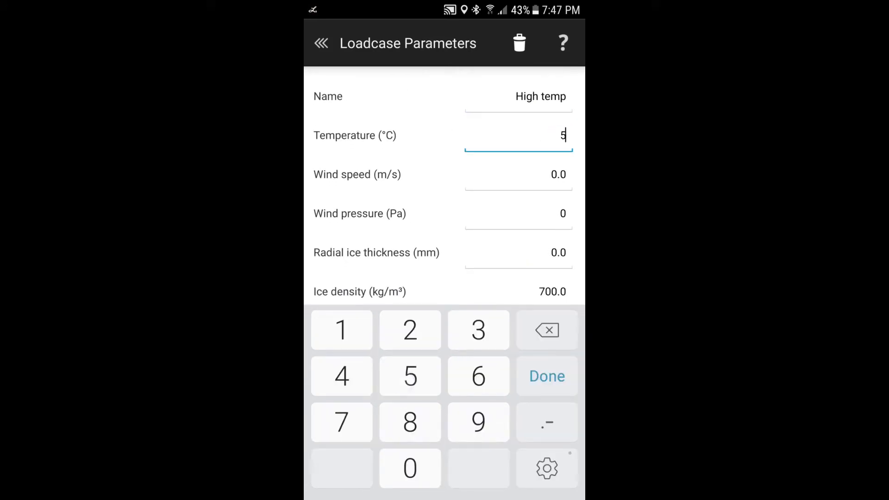
left_click(409, 469)
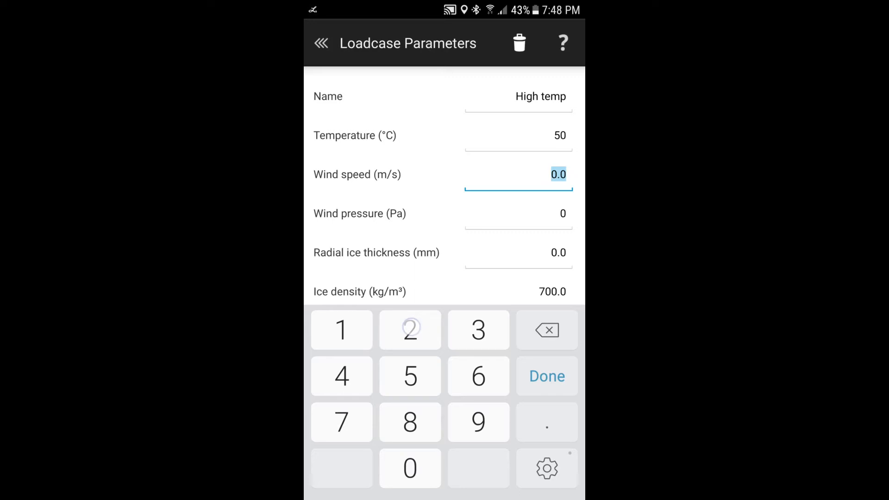
left_click(409, 330)
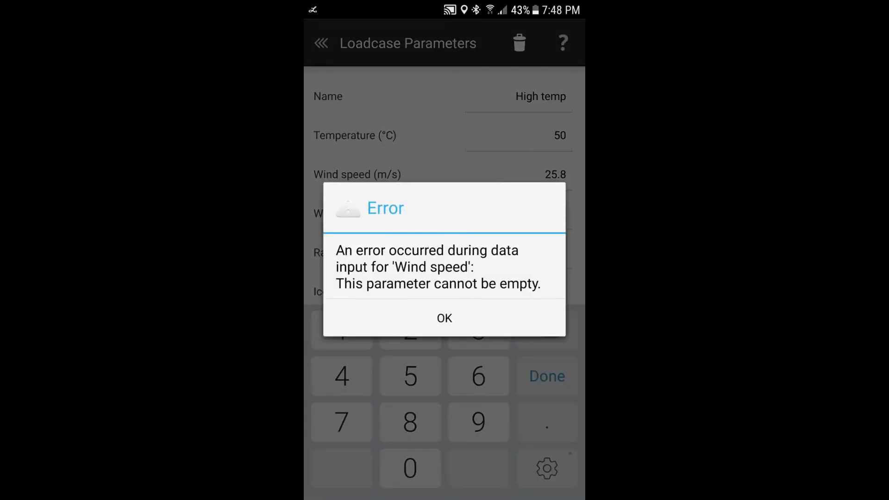
Dismiss the error, set wind speed to 0 and review the remaining default parameters
left_click(443, 317)
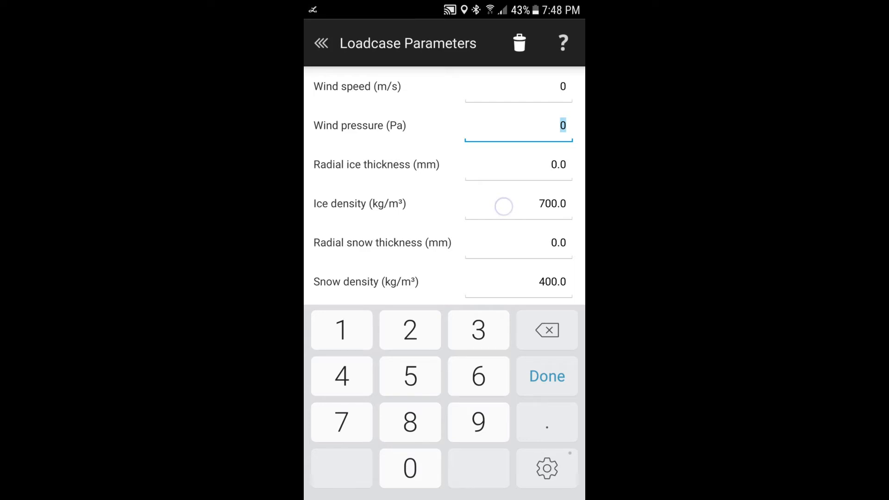
scroll("up", 3)
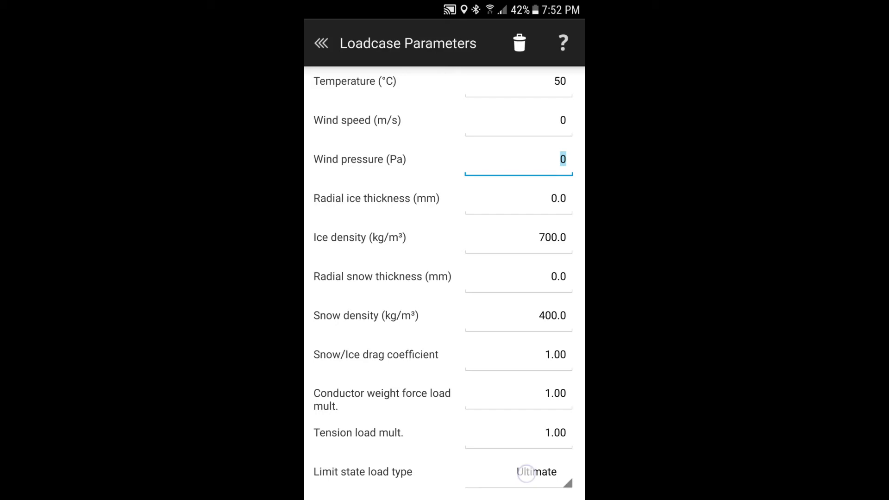
left_click(517, 471)
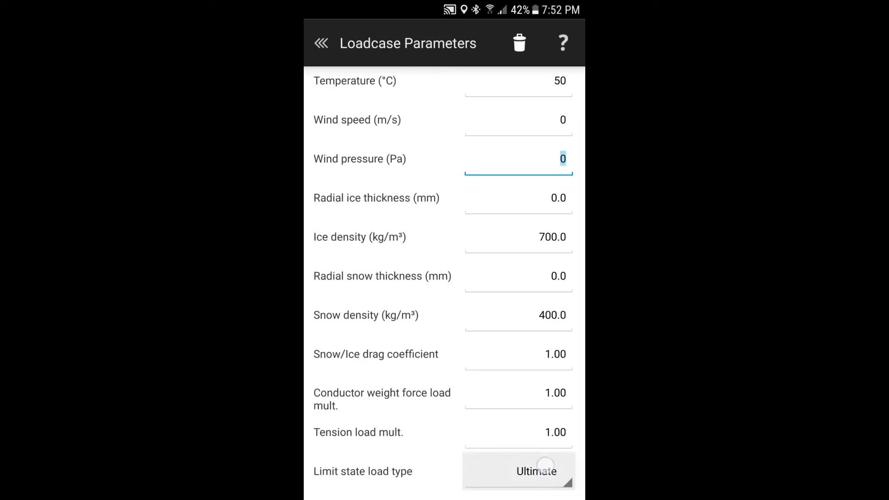
left_click(535, 470)
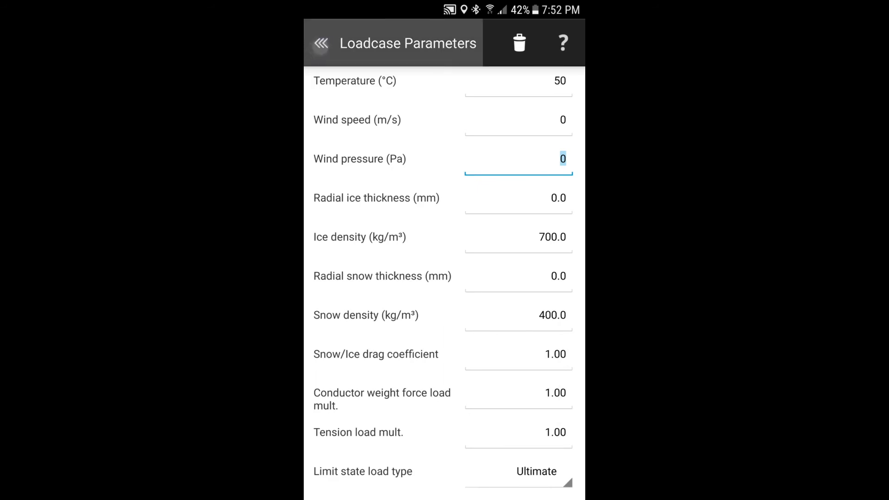
Browse Conductor library > Standard > ASTM B8/ASTM B2 and review a 127/4.22 copper conductor
left_click(319, 43)
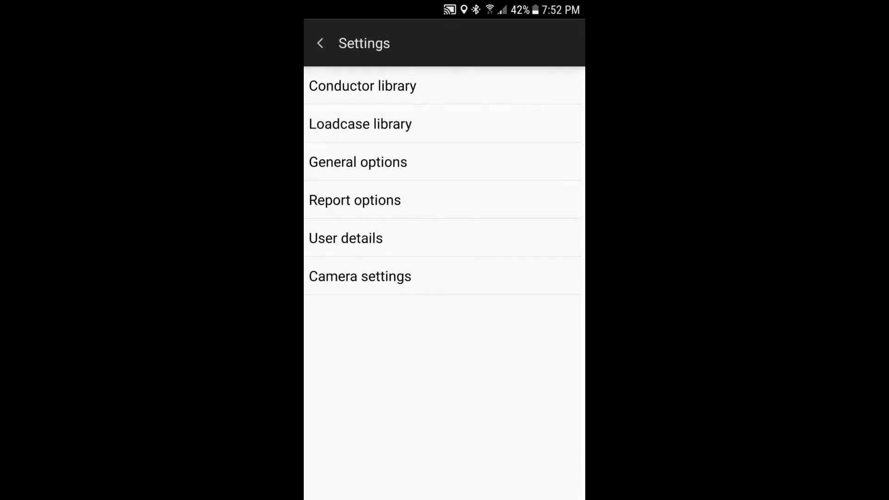
left_click(362, 85)
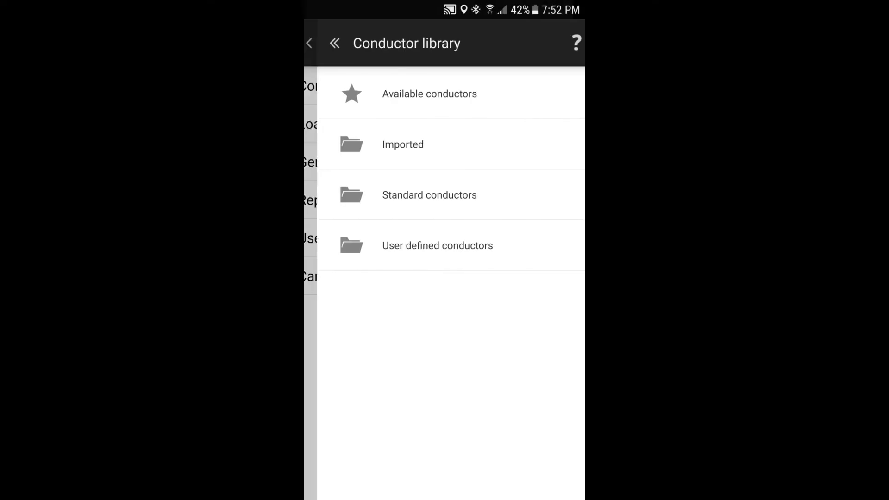
left_click(429, 194)
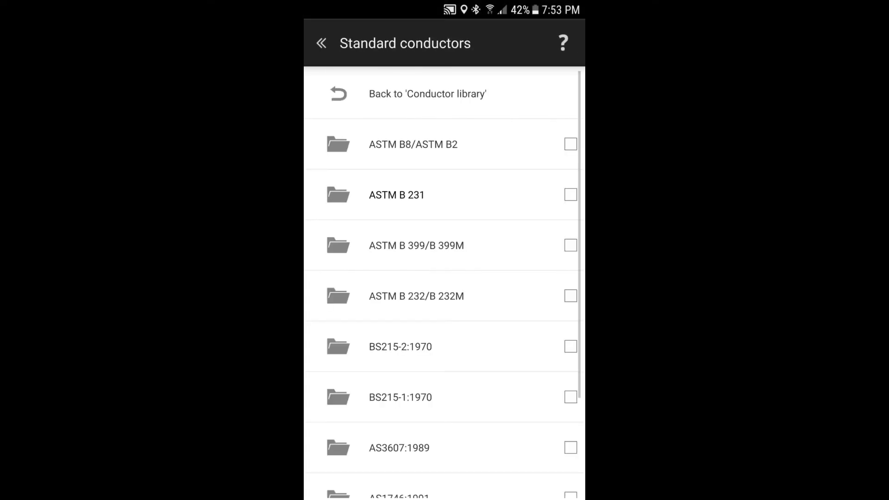
left_click(413, 144)
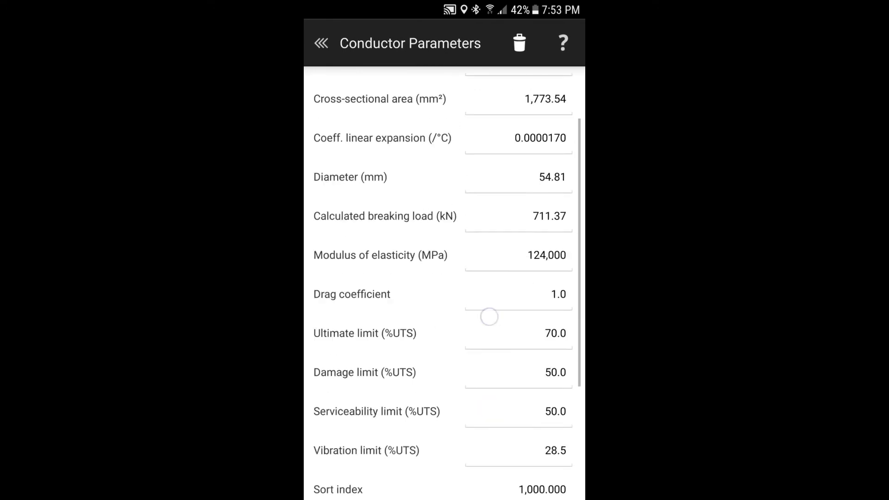
scroll("down", 3)
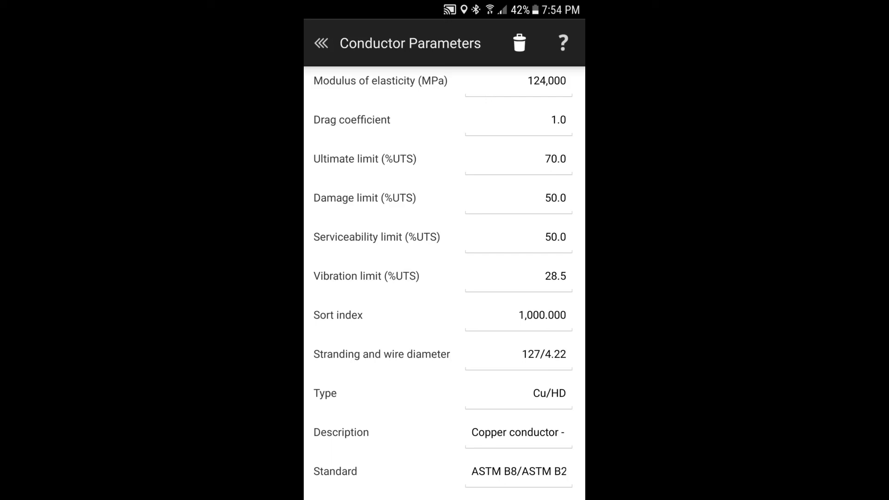
left_click(320, 43)
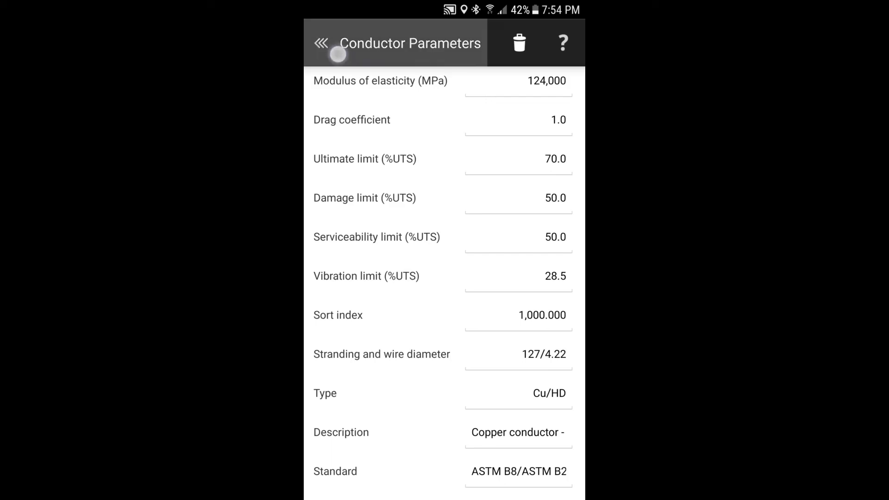
Confirm High temp is listed in the Loadcase library, then return to the photo list
left_click(517, 471)
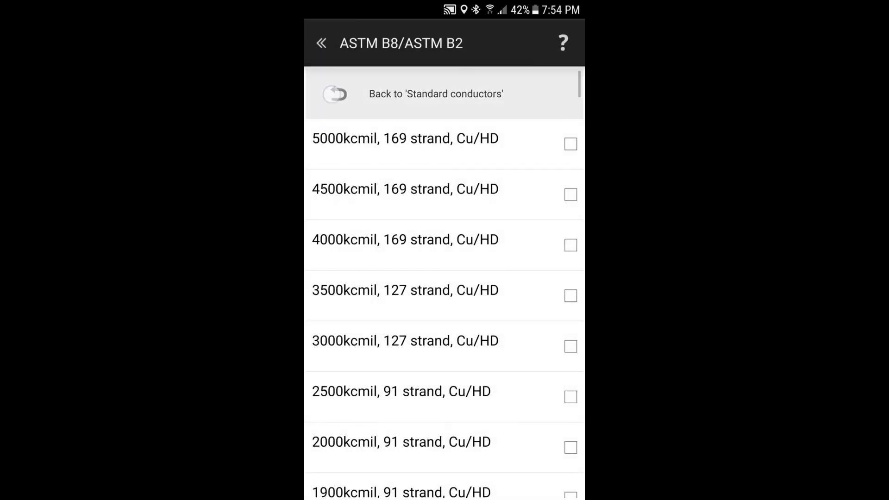
left_click(321, 43)
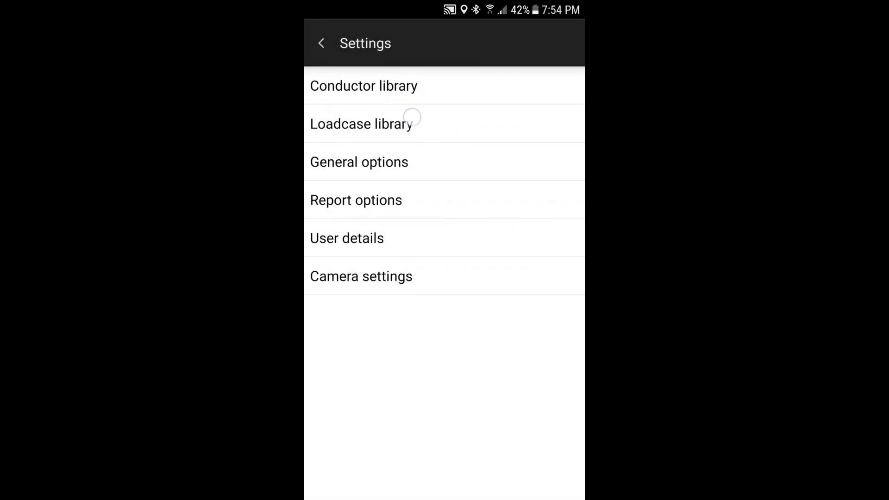
left_click(362, 123)
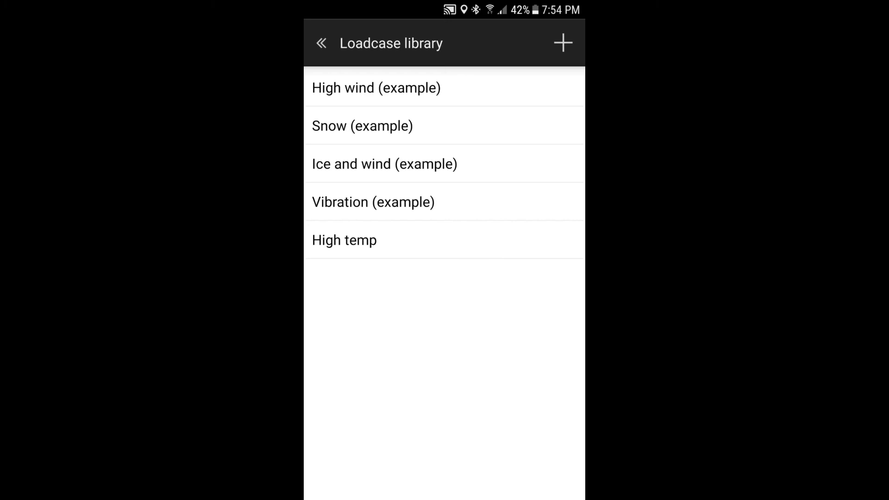
left_click(321, 44)
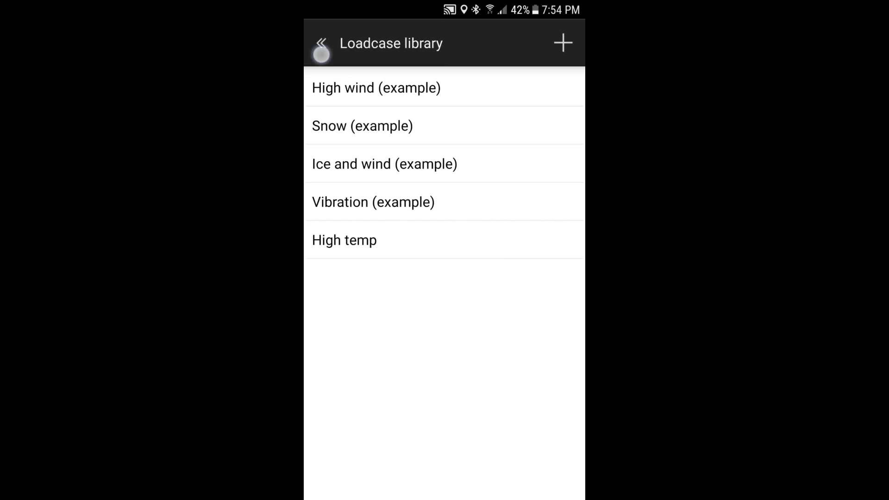
left_click(321, 43)
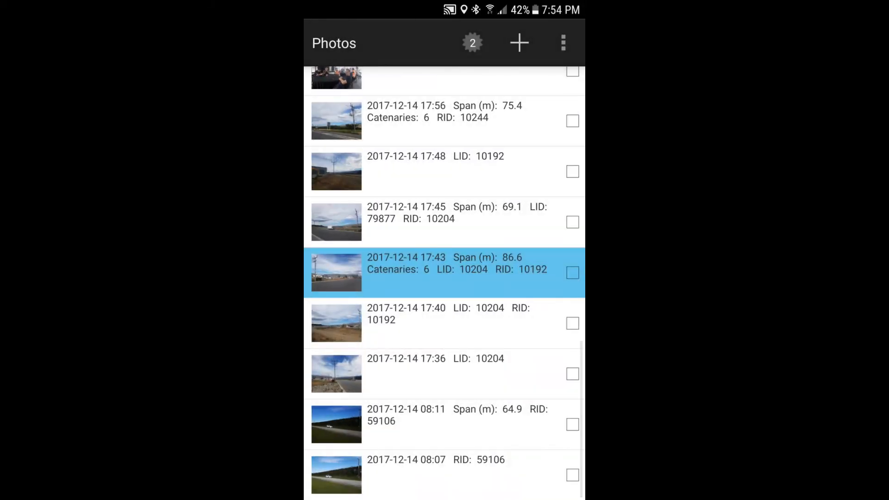
Reopen the 17:43 photo's catenaries and report them under the High temp load case
left_click(445, 273)
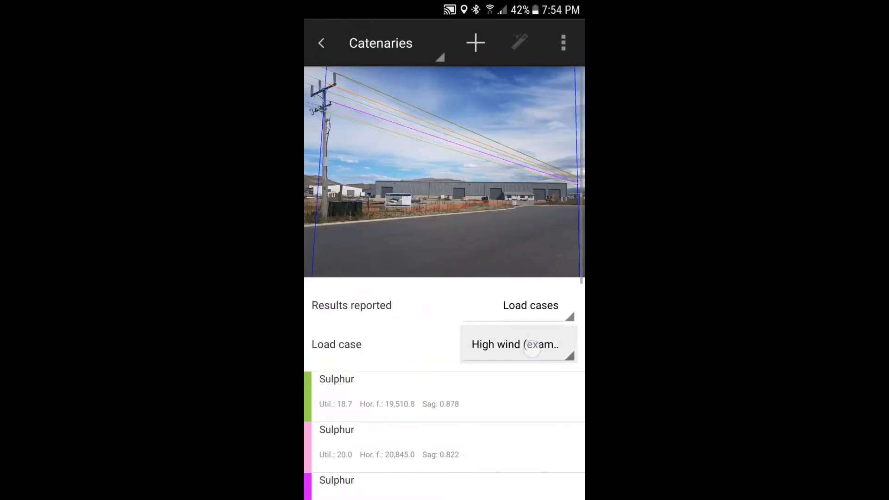
left_click(515, 344)
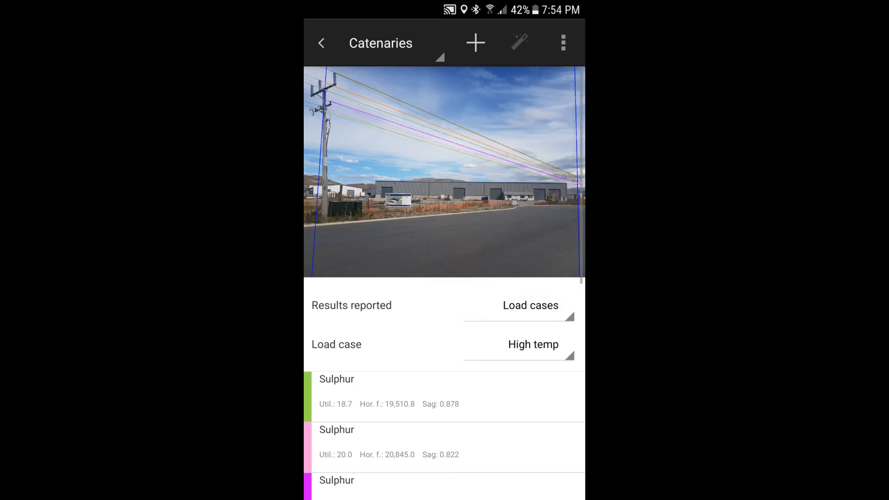